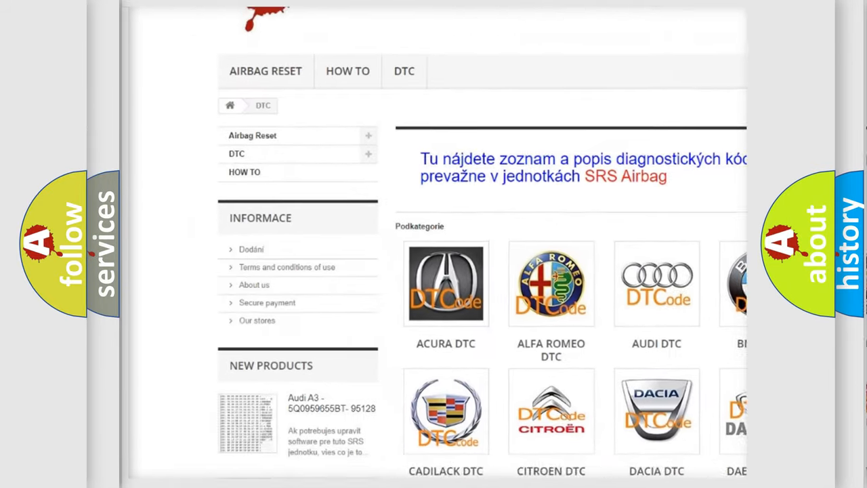
pyautogui.scroll(-3)
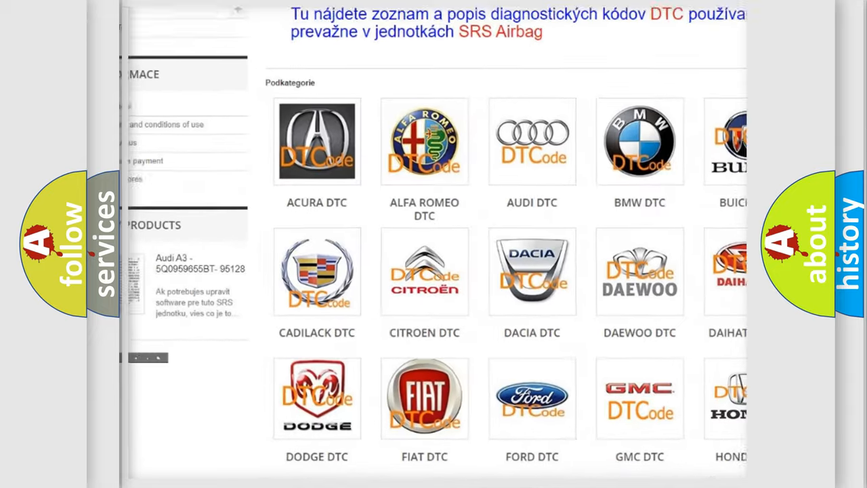
pyautogui.scroll(-3)
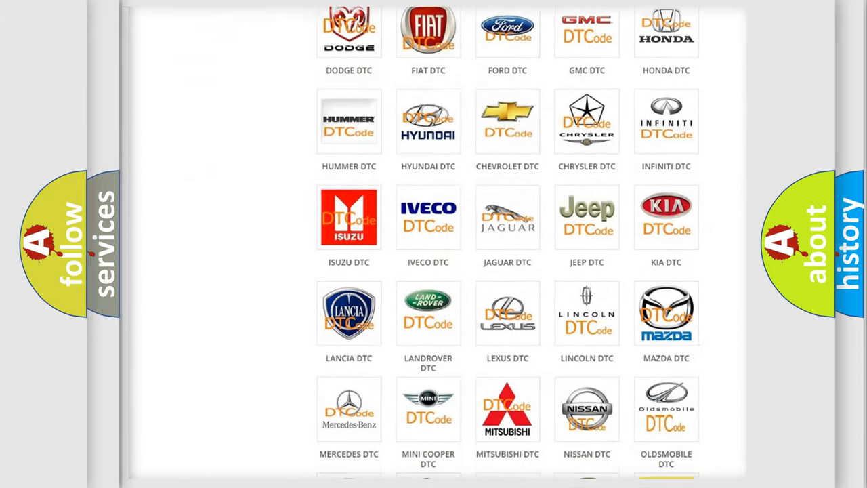
pyautogui.scroll(-3)
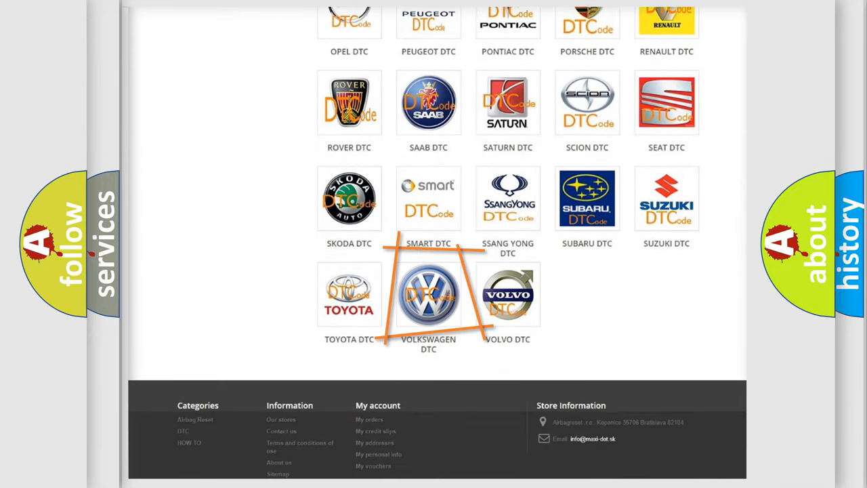
pyautogui.moveTo(428, 294)
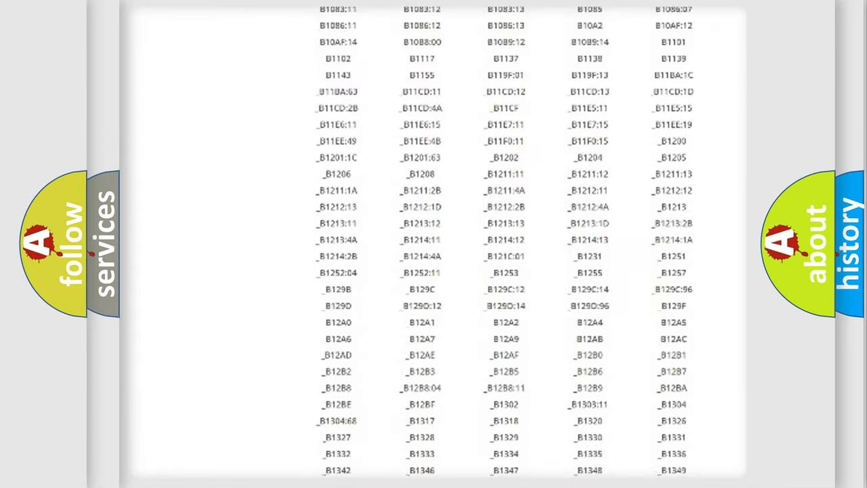
pyautogui.scroll(-3)
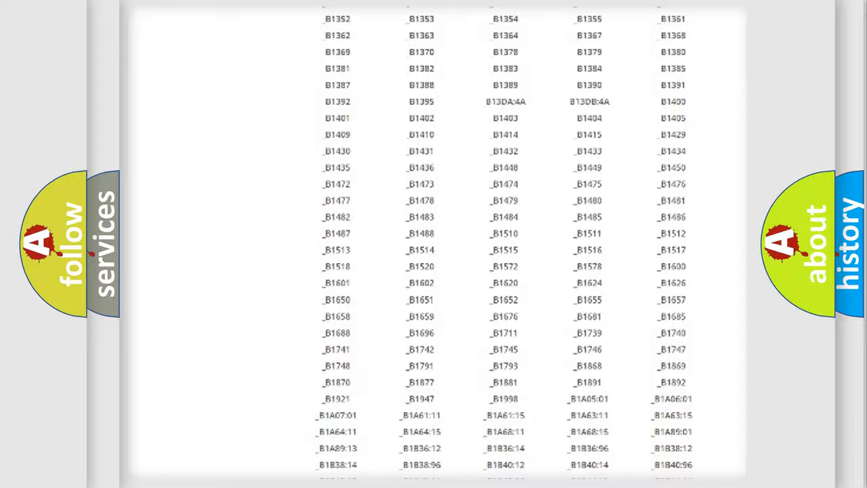